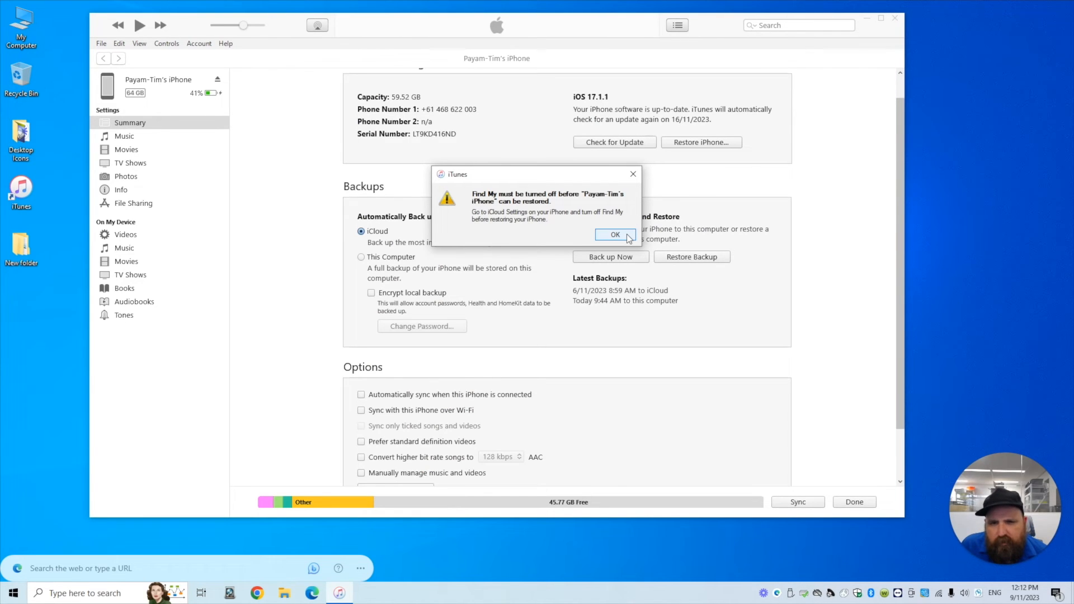
Step: Acknowledge the alert that Find My must be turned off before restoring
left_click(614, 234)
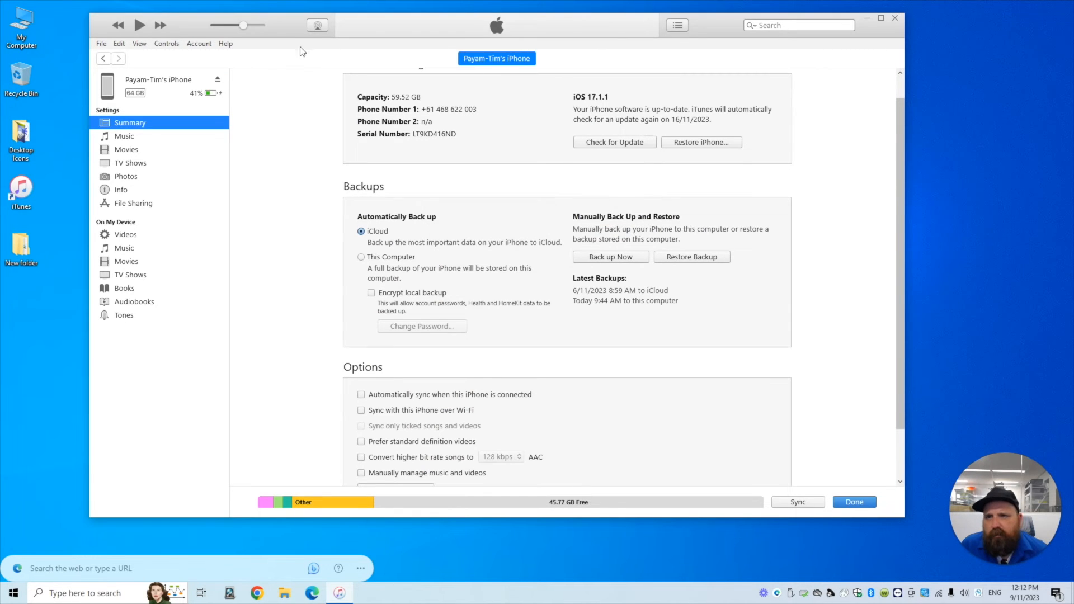
mouse_move(445, 213)
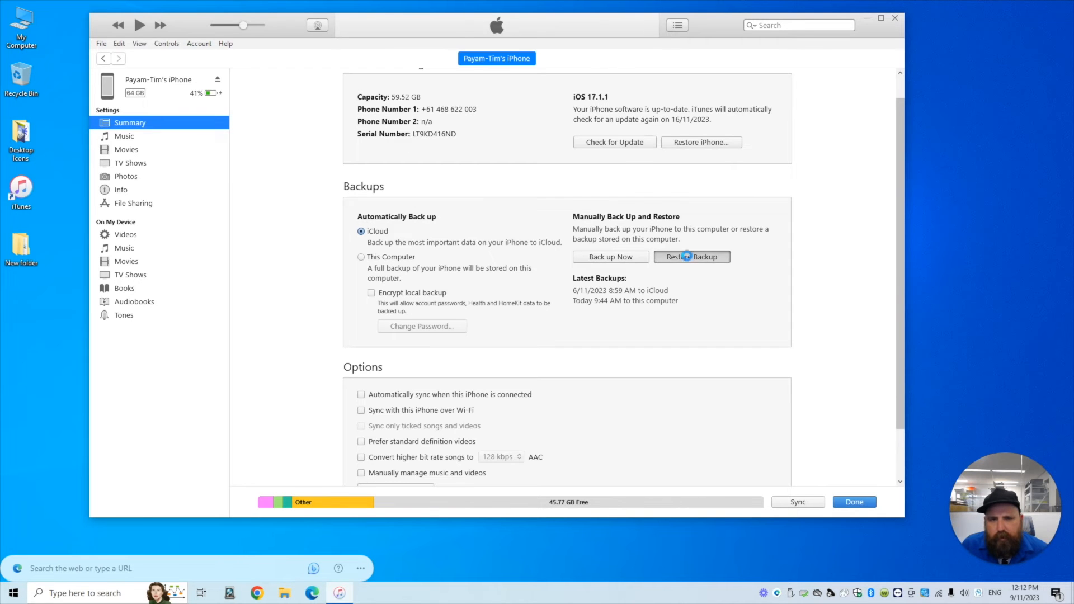
Step: Restore the iPhone from its computer backup from today at 9:44 AM
left_click(691, 256)
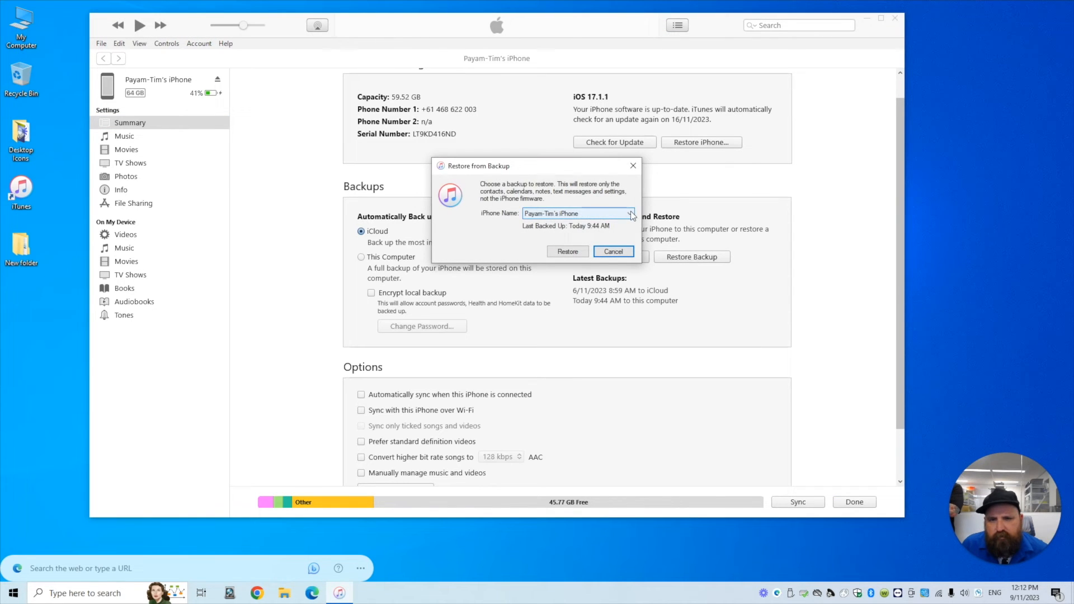
left_click(628, 212)
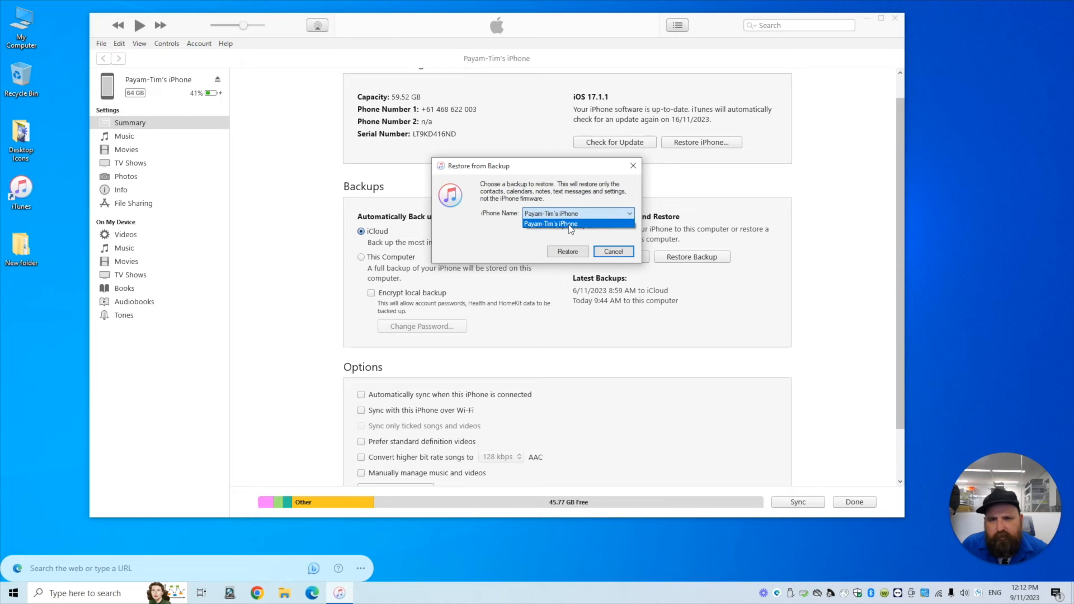
mouse_move(516, 238)
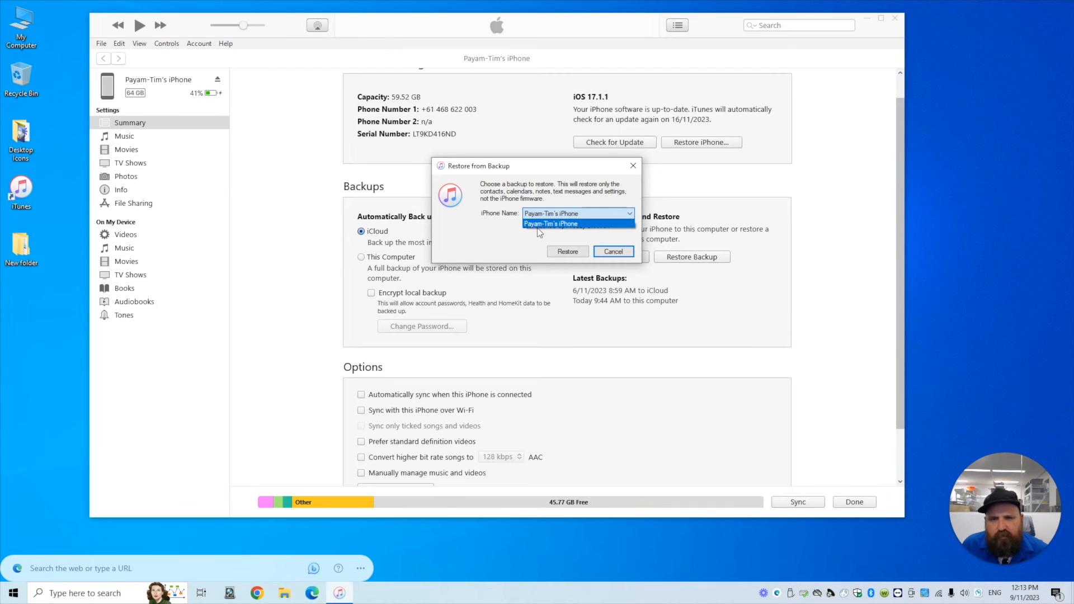
mouse_move(551, 227)
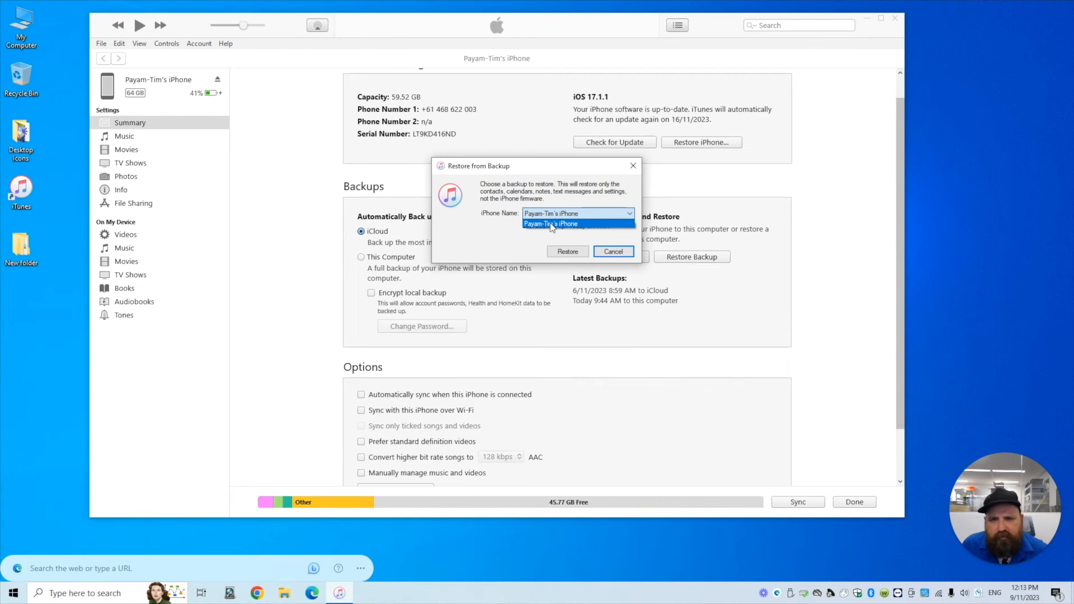
mouse_move(520, 238)
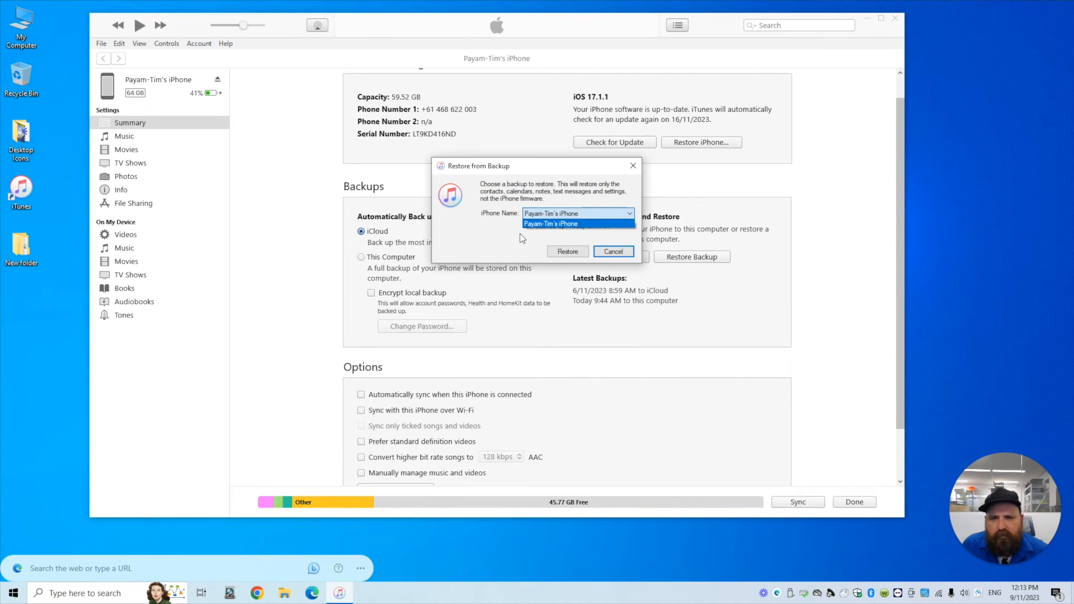
left_click(578, 224)
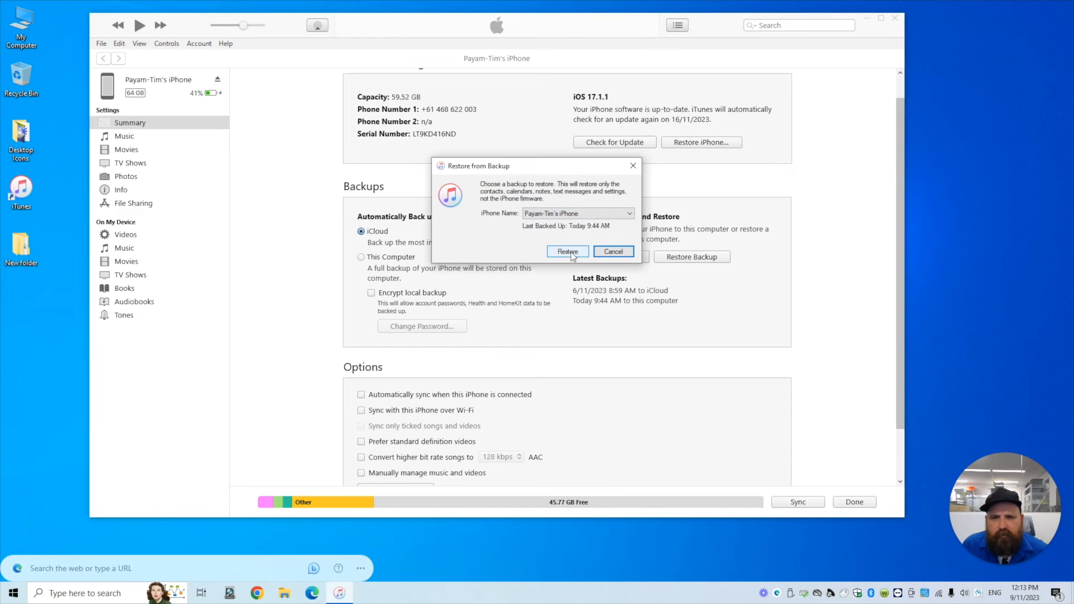
left_click(568, 252)
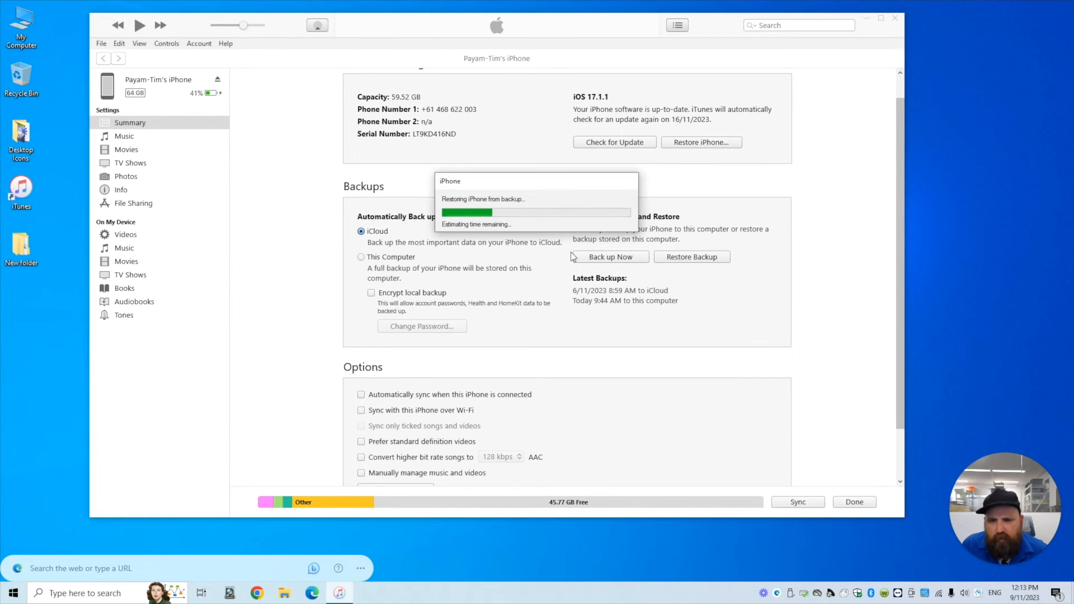